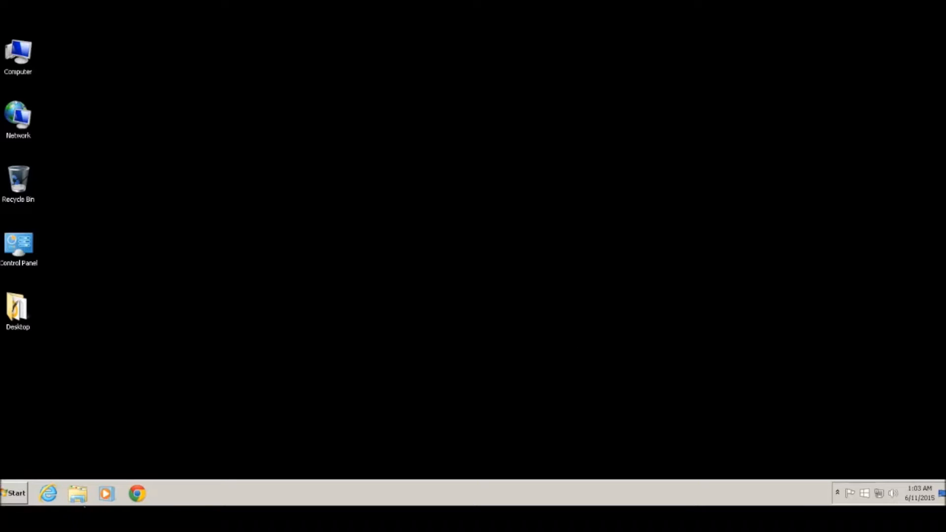
# Reach the NAS login page in the browser and sign in with username 'Dhaval'.
pyautogui.click(47, 494)
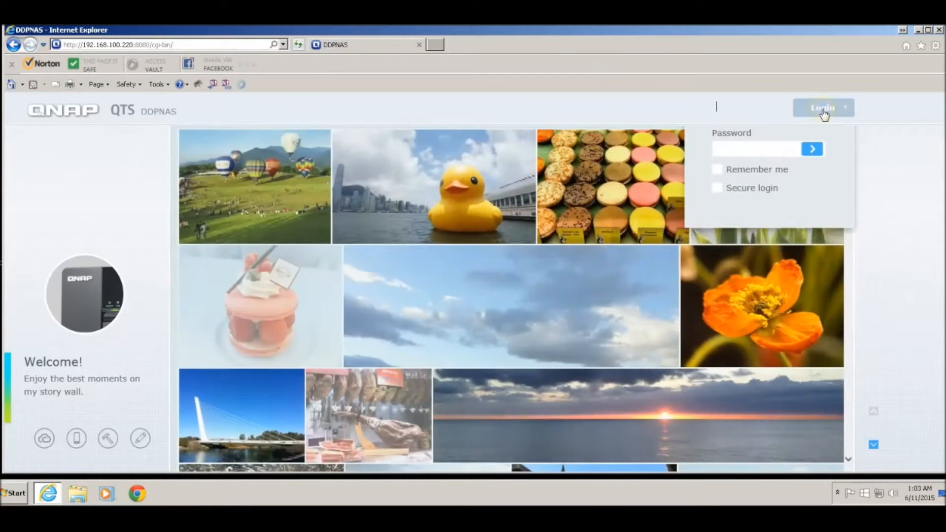
pyautogui.write('Dhaval')
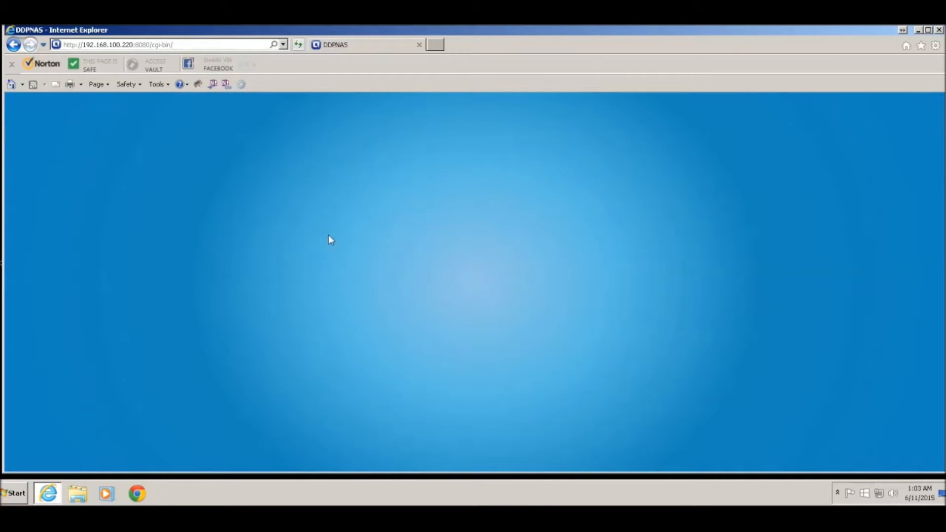
pyautogui.moveTo(471, 335)
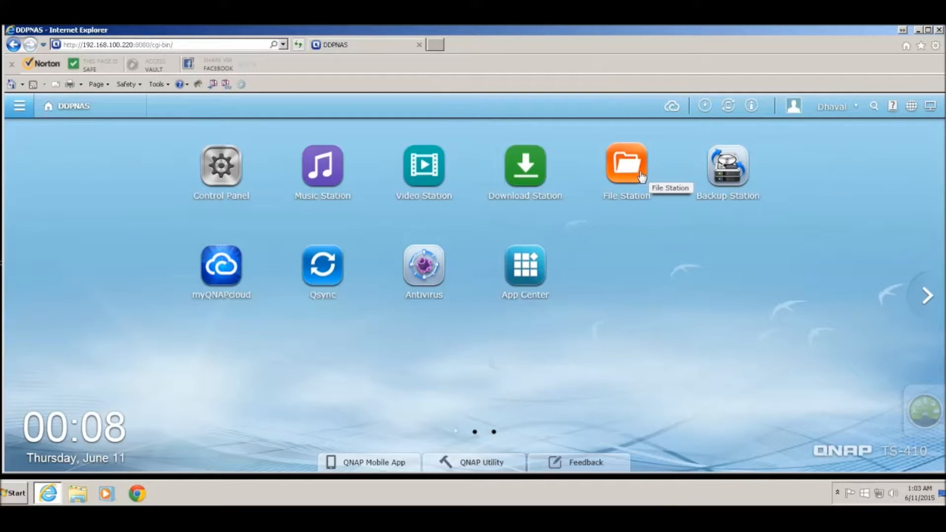
# Show the Public folder's contents in File Station, where EC2479U.png is listed.
pyautogui.click(625, 165)
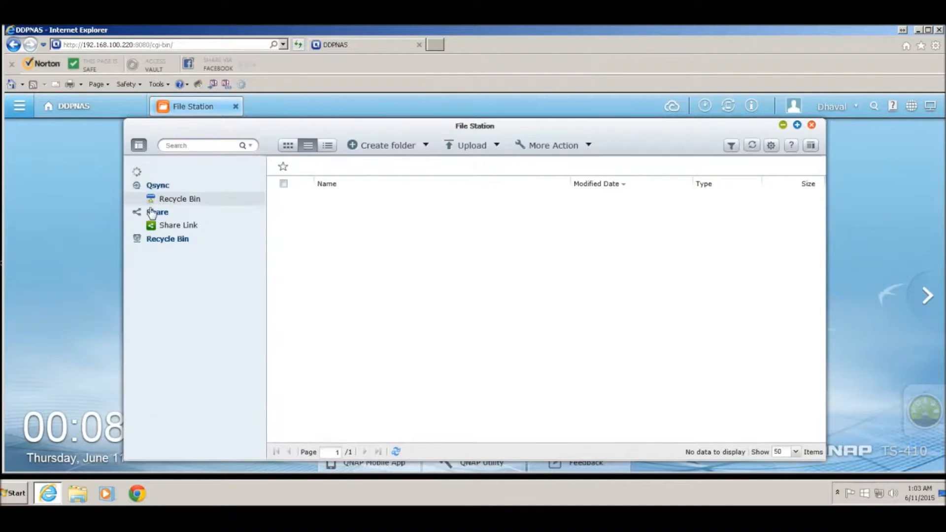
pyautogui.moveTo(124, 310)
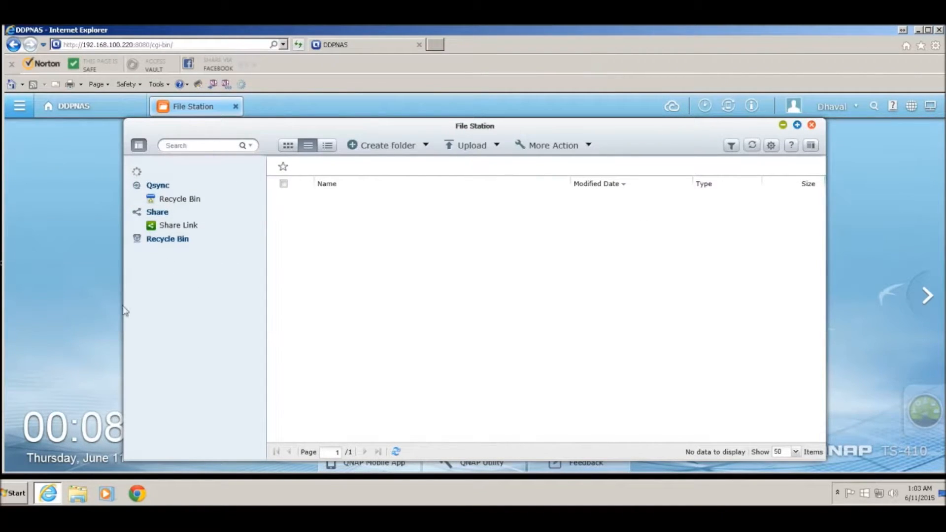
pyautogui.moveTo(192, 338)
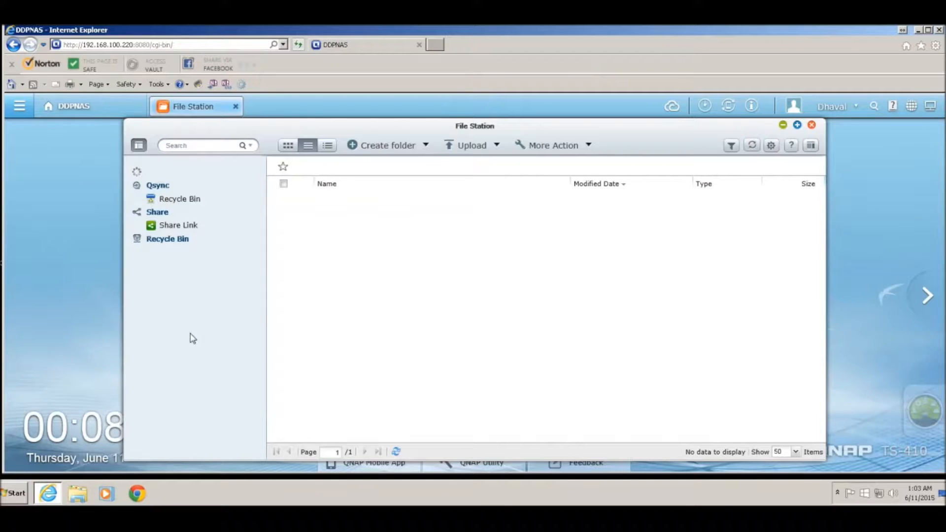
pyautogui.click(171, 239)
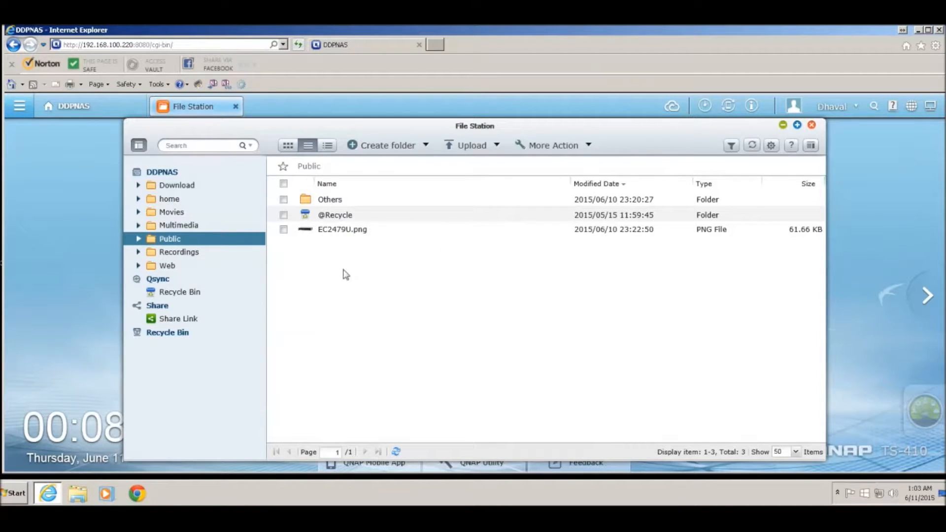
pyautogui.moveTo(349, 243)
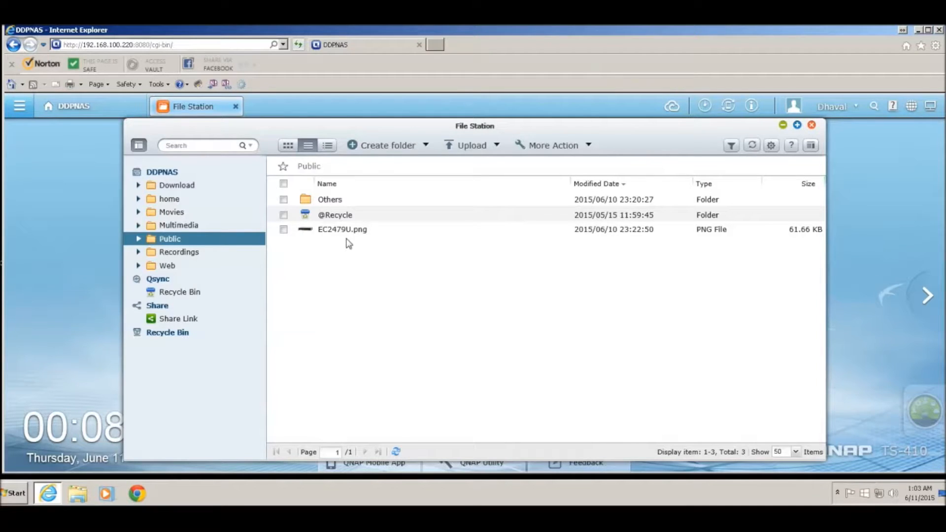
pyautogui.moveTo(289, 268)
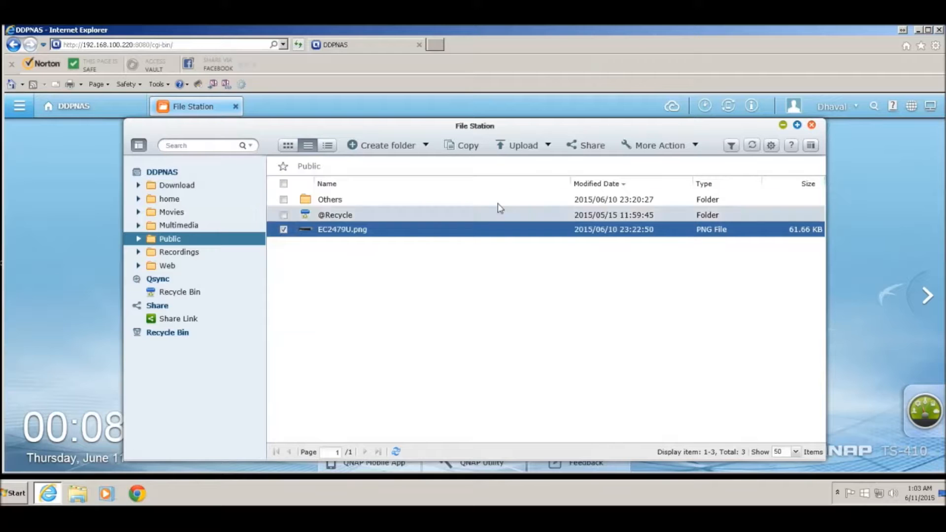
# Start sharing EC2479U.png by email and enter a QNAP support address as the recipient.
pyautogui.click(592, 145)
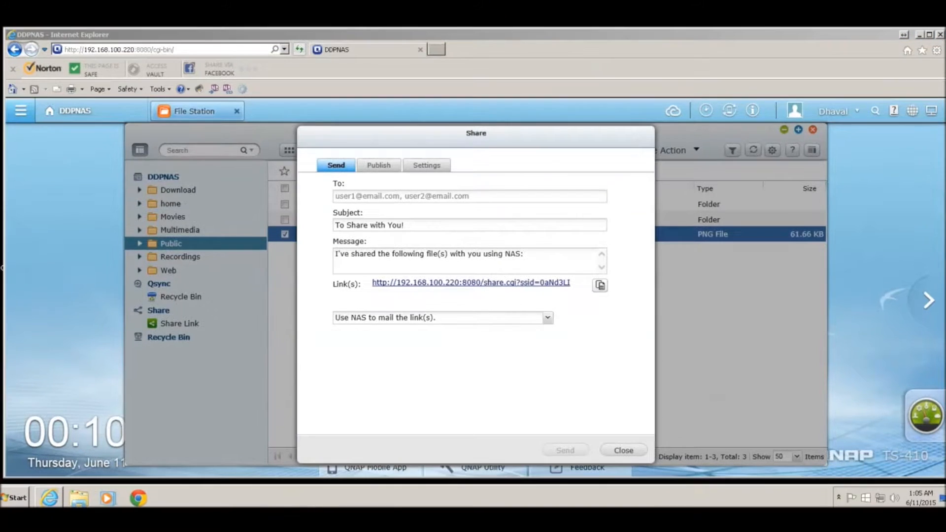
pyautogui.moveTo(390, 399)
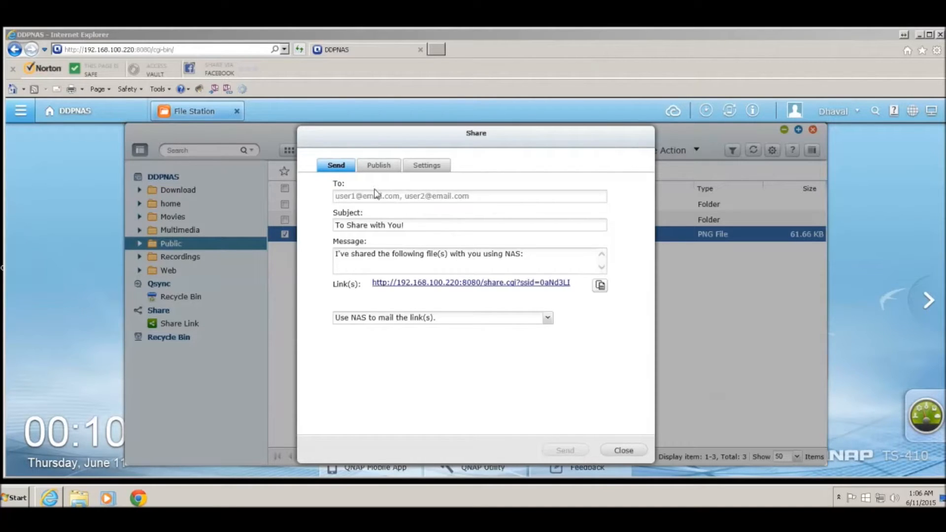
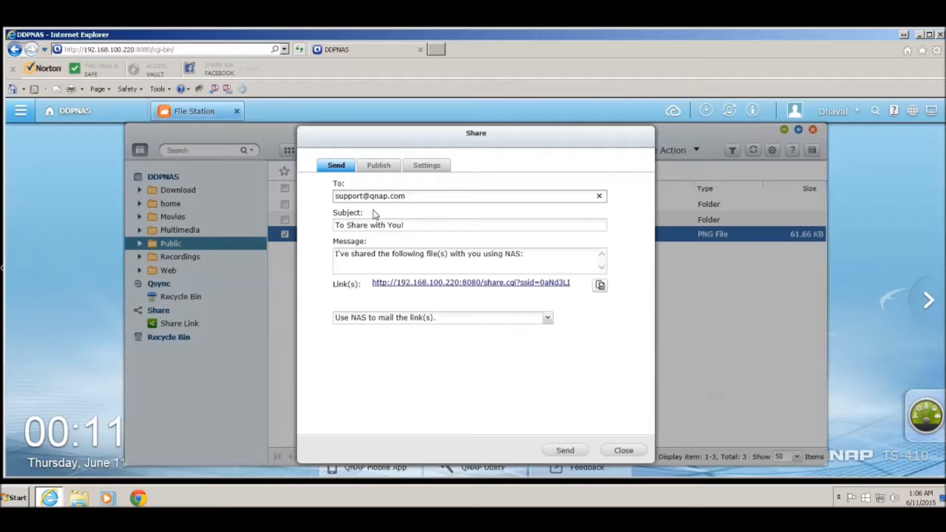
pyautogui.click(423, 196)
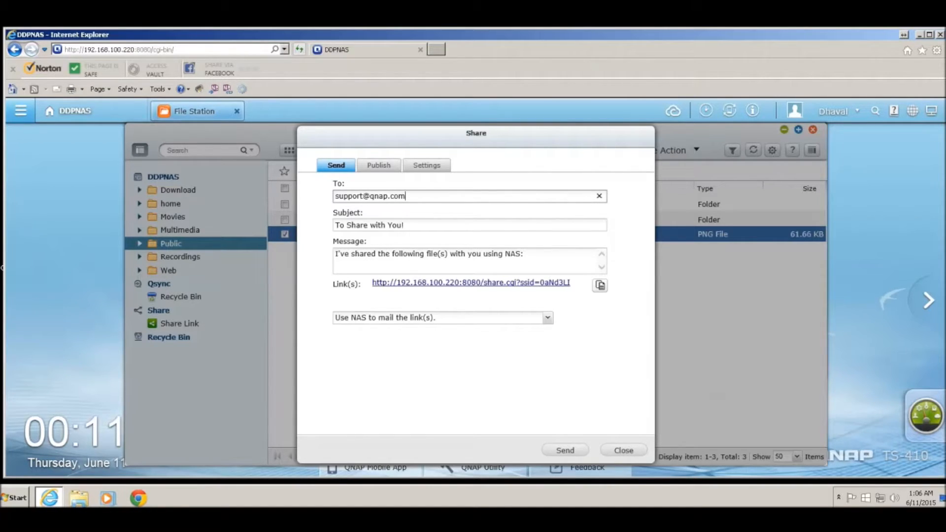
pyautogui.moveTo(415, 357)
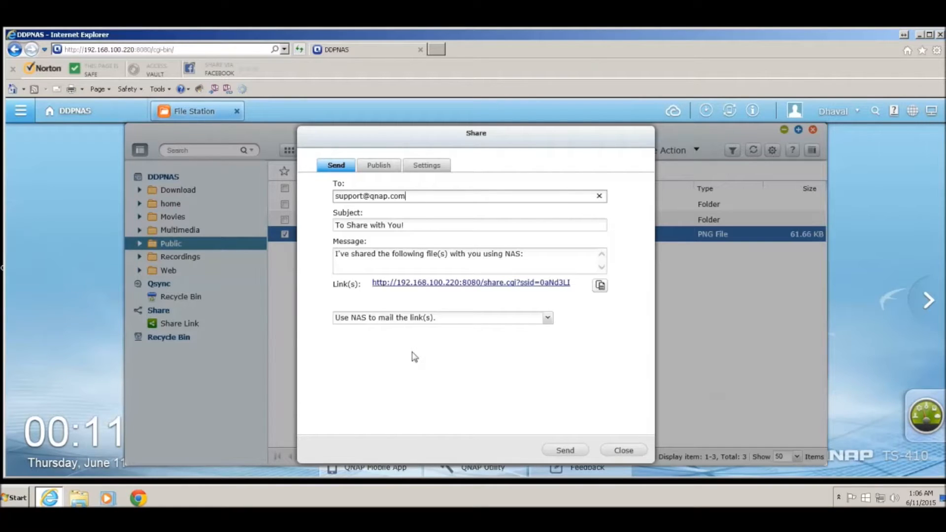
pyautogui.moveTo(399, 322)
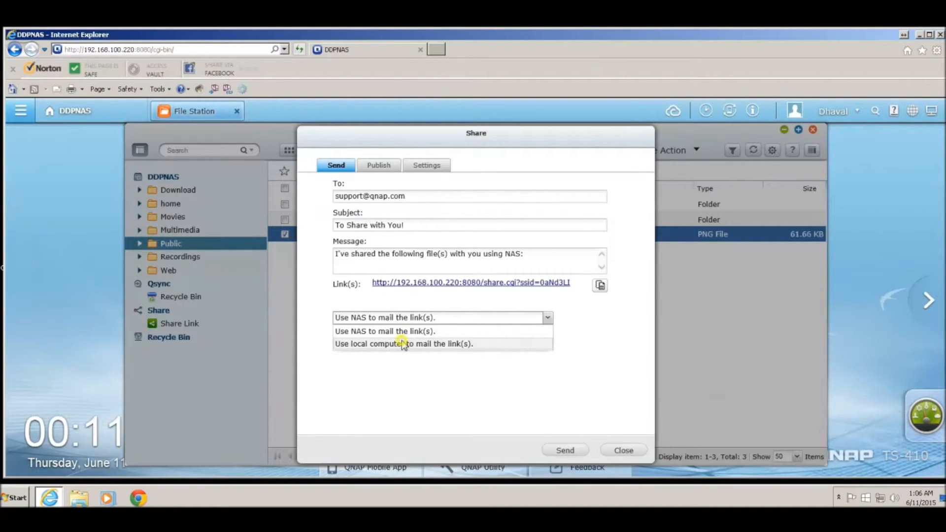
# Choose 'Use local computer to mail the link(s)' and view the social publishing options.
pyautogui.click(404, 344)
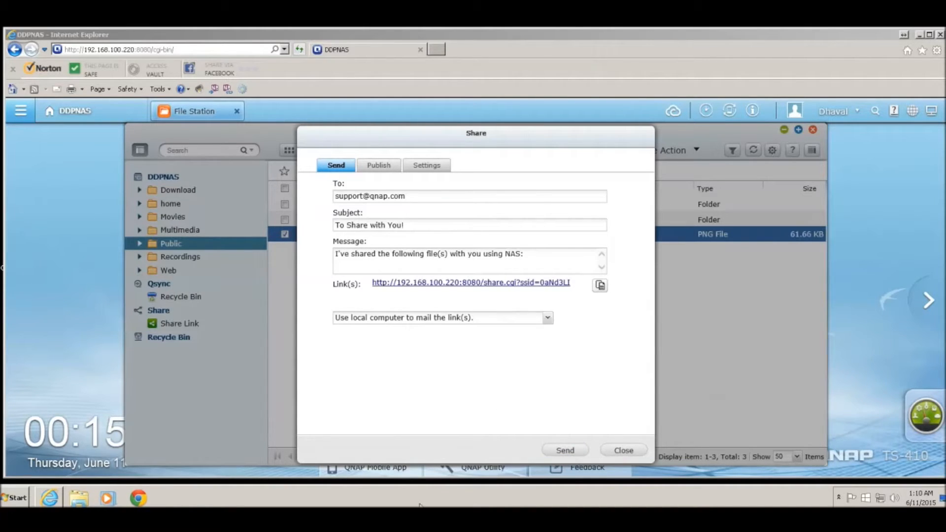
pyautogui.moveTo(423, 453)
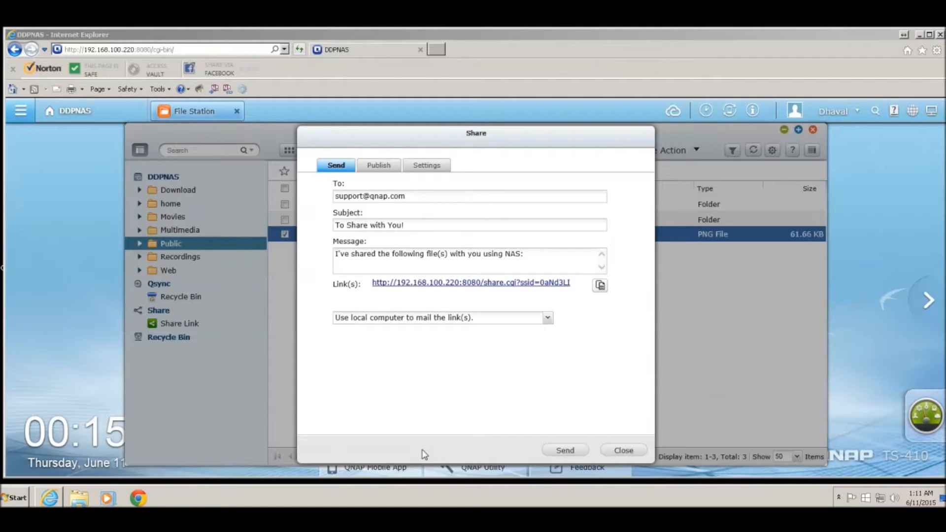
pyautogui.click(378, 164)
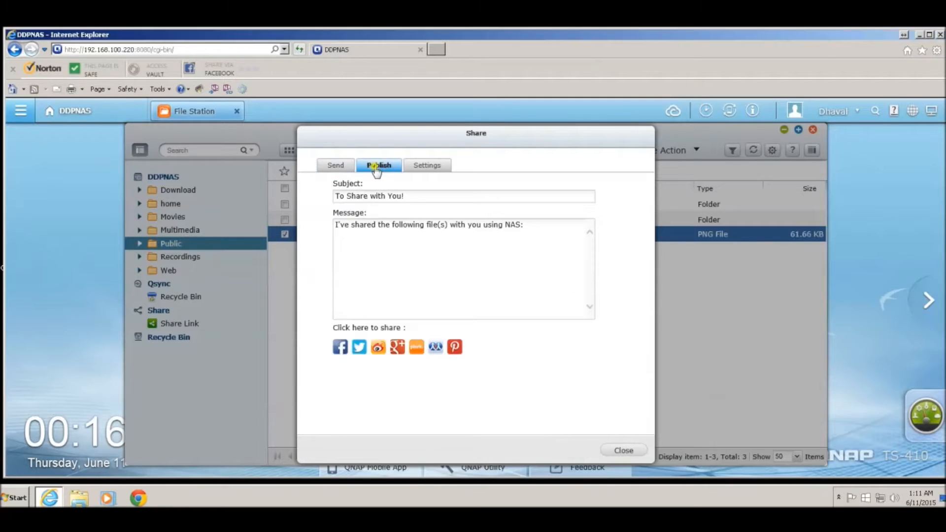
# View the share link's name, domain/IP, expiration and password settings for EC2479U.png.
pyautogui.click(379, 165)
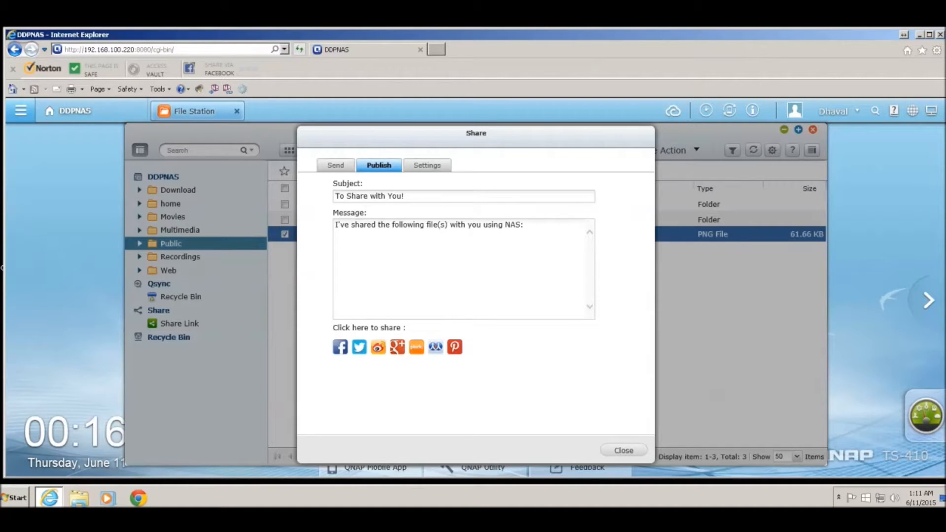
pyautogui.moveTo(329, 361)
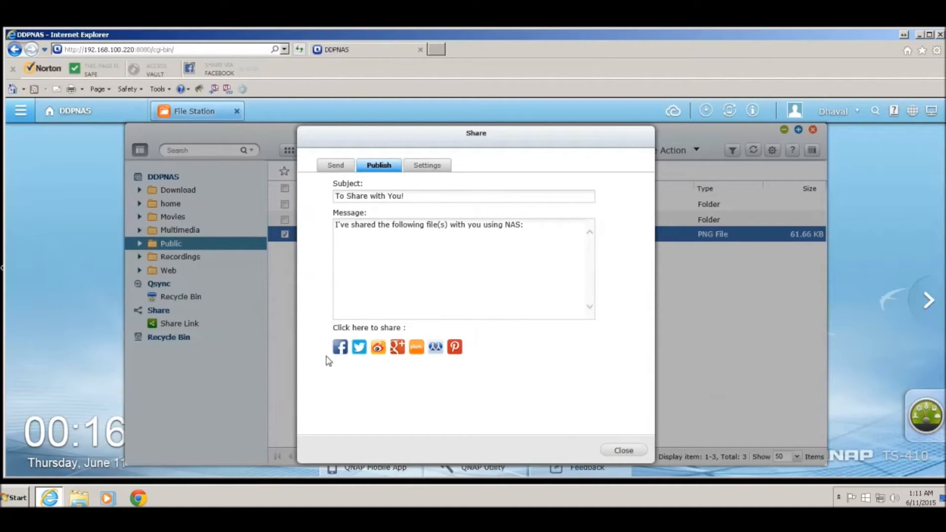
pyautogui.moveTo(359, 347)
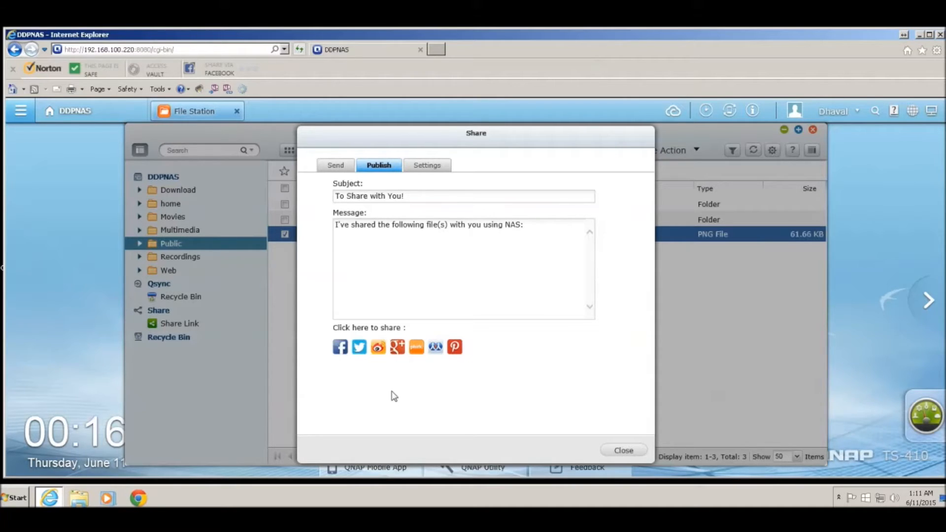
pyautogui.moveTo(529, 504)
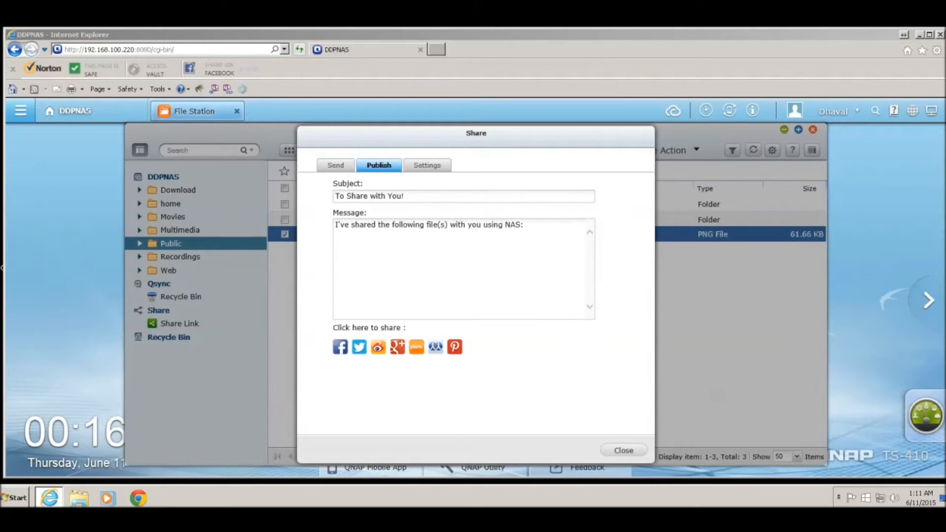
pyautogui.click(427, 164)
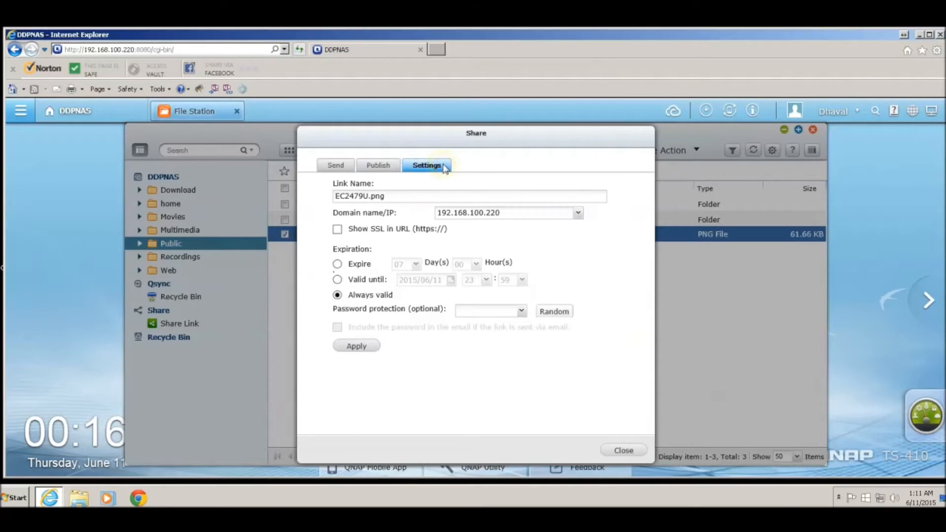
pyautogui.moveTo(445, 192)
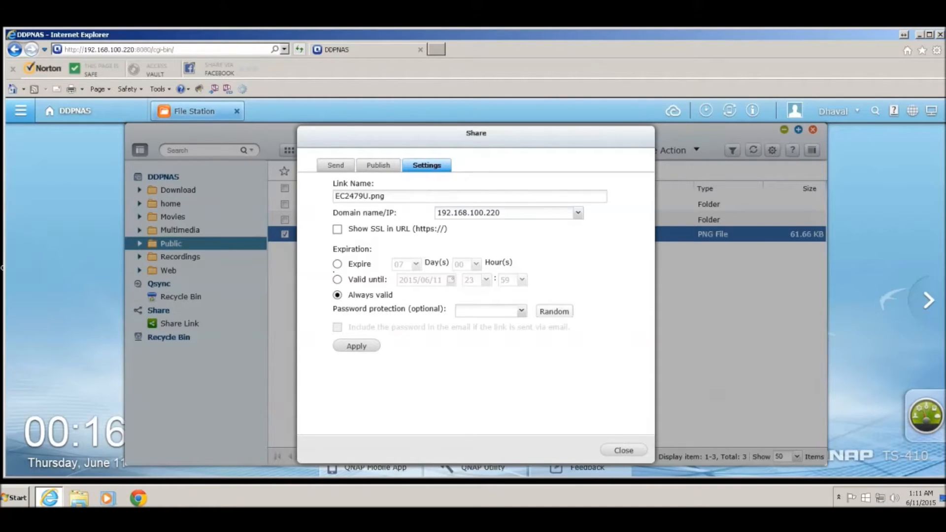
pyautogui.moveTo(384, 221)
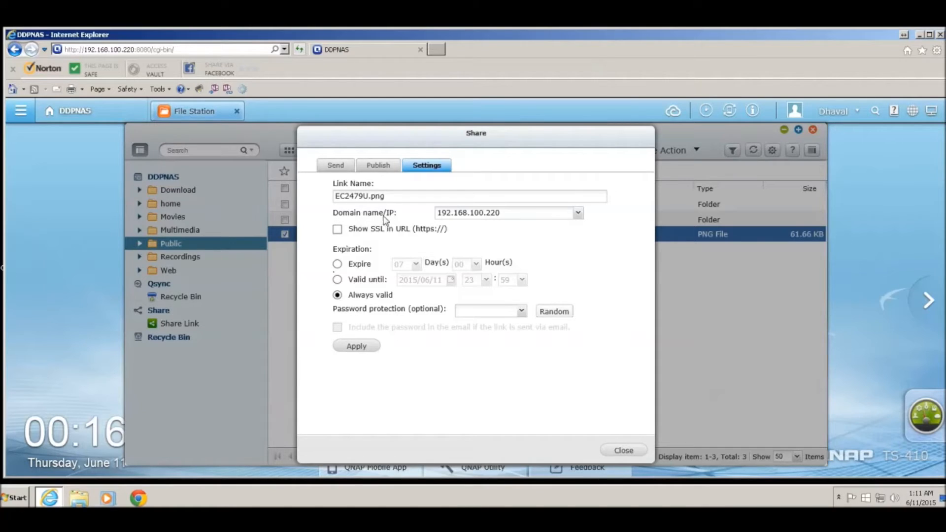
pyautogui.moveTo(395, 218)
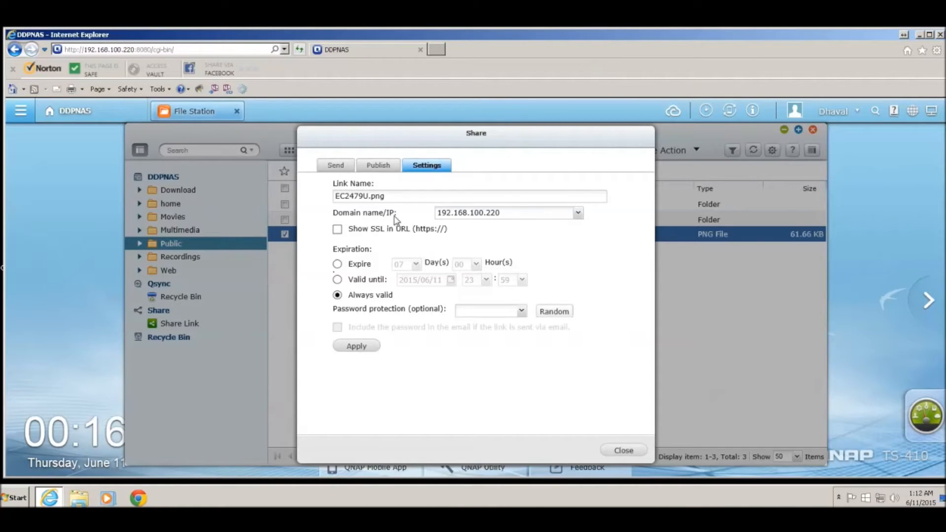
pyautogui.moveTo(397, 220)
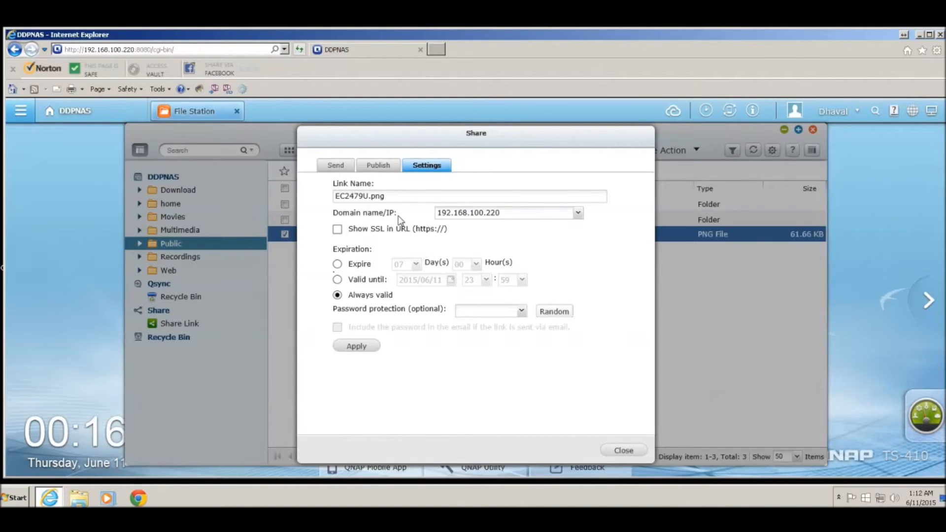
pyautogui.moveTo(472, 217)
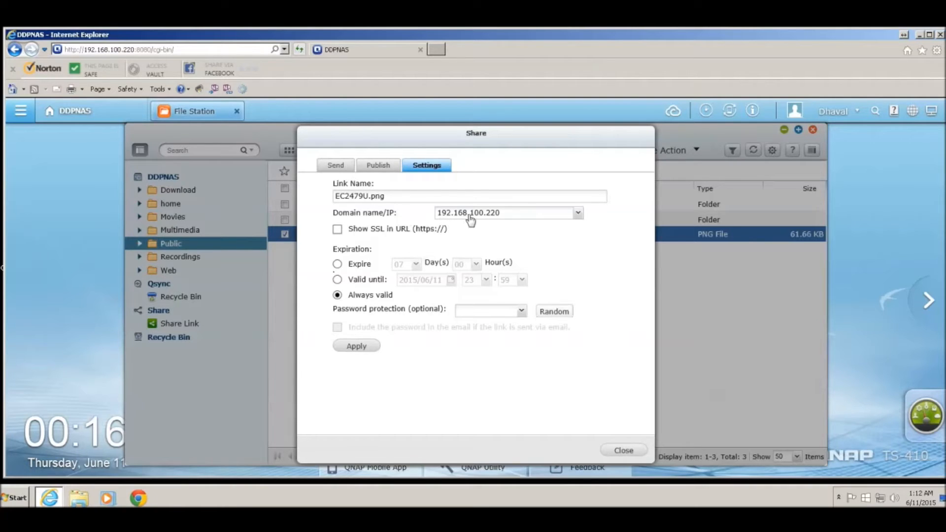
pyautogui.moveTo(488, 217)
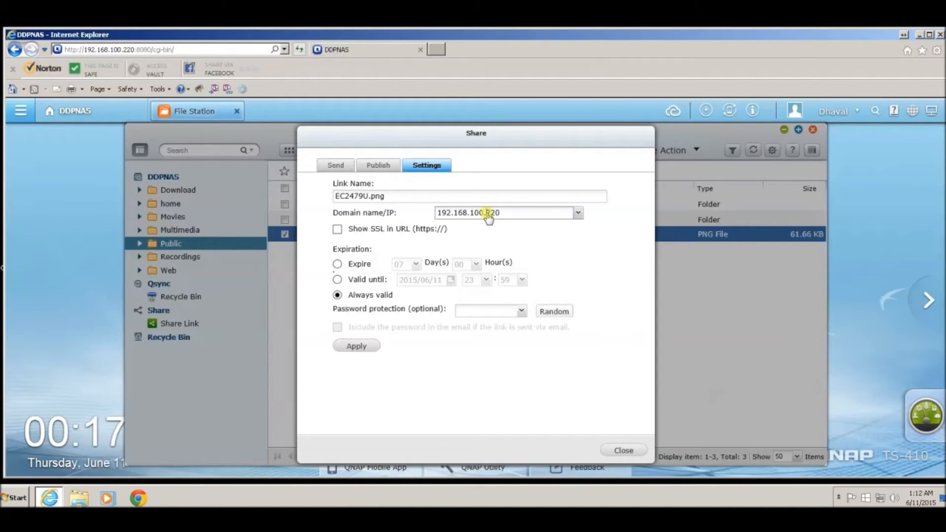
pyautogui.click(574, 213)
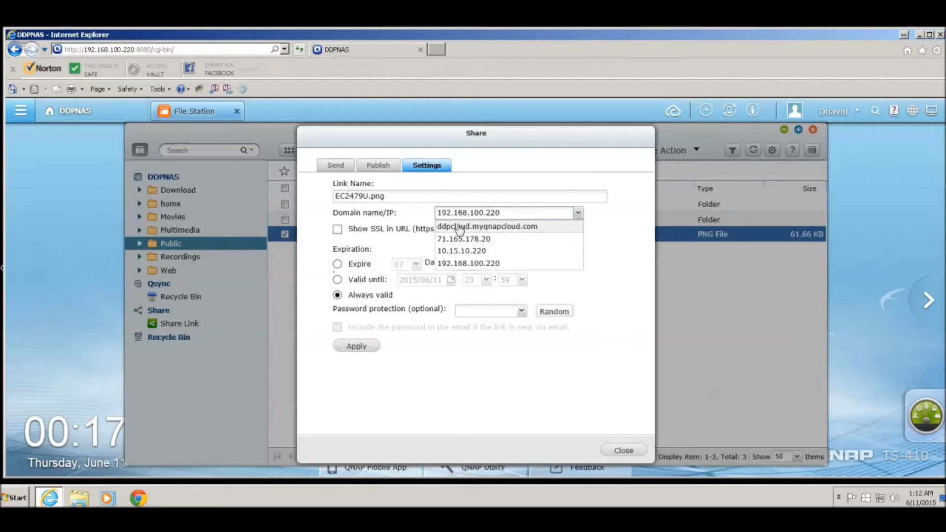
pyautogui.moveTo(452, 238)
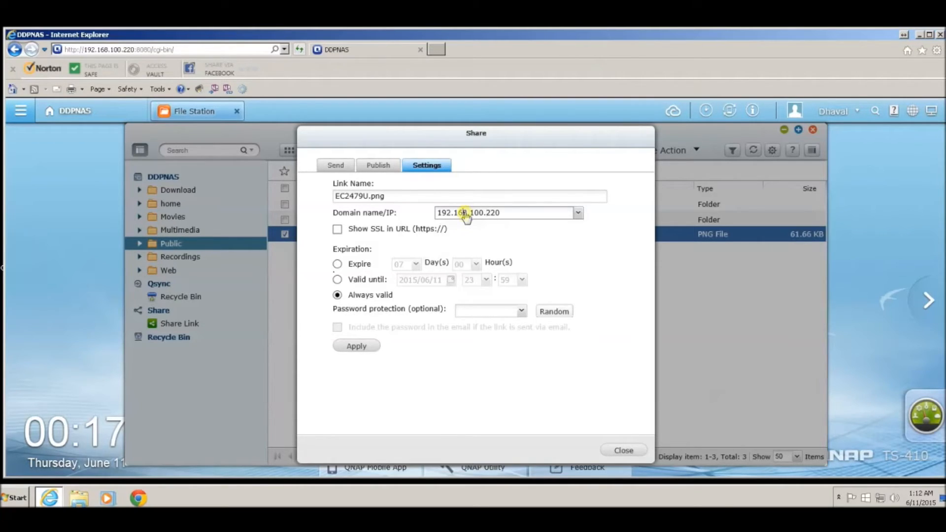
pyautogui.moveTo(357, 239)
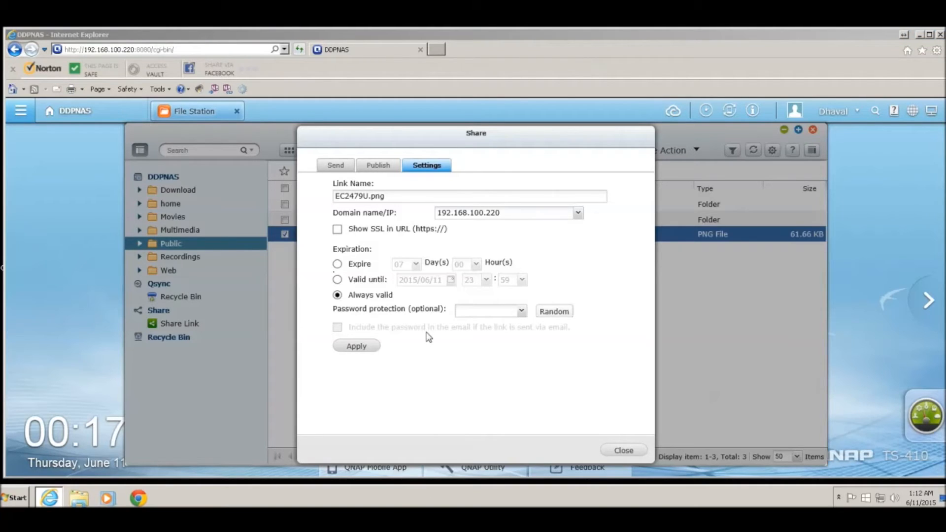
pyautogui.moveTo(433, 339)
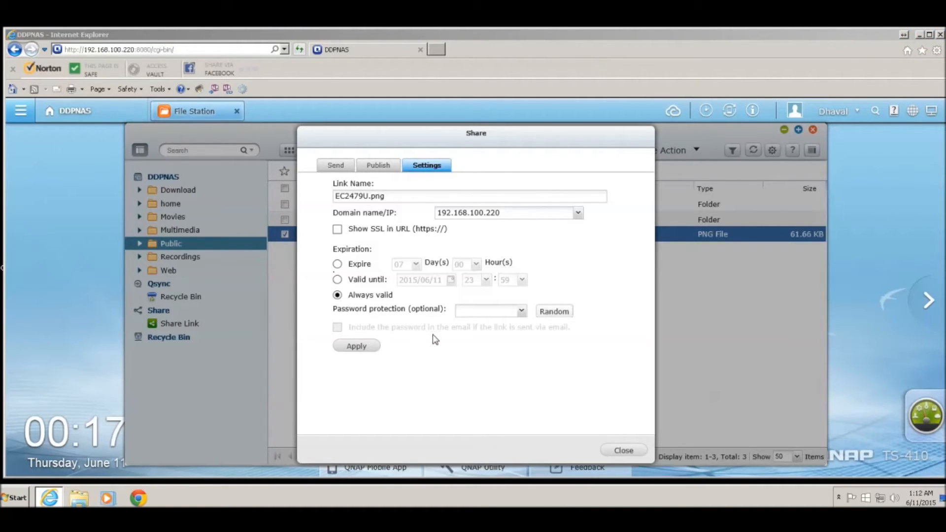
pyautogui.moveTo(479, 279)
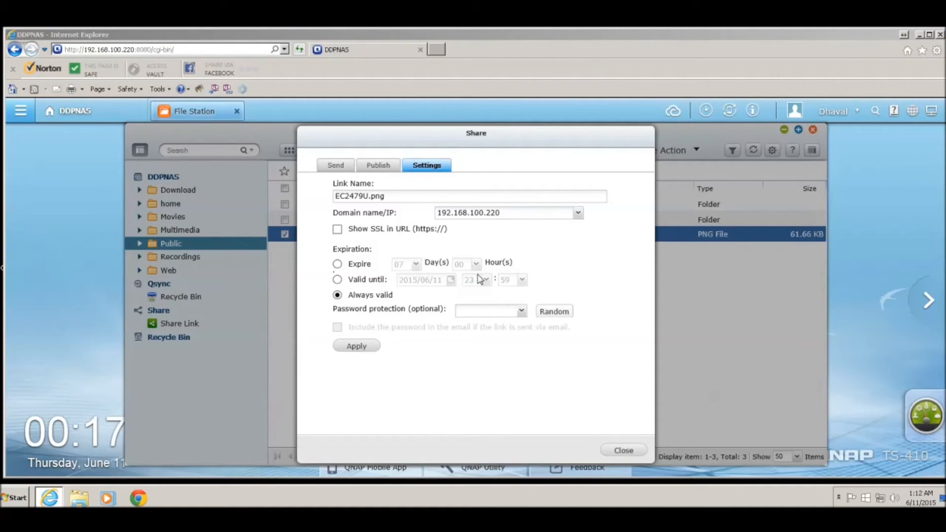
pyautogui.click(338, 264)
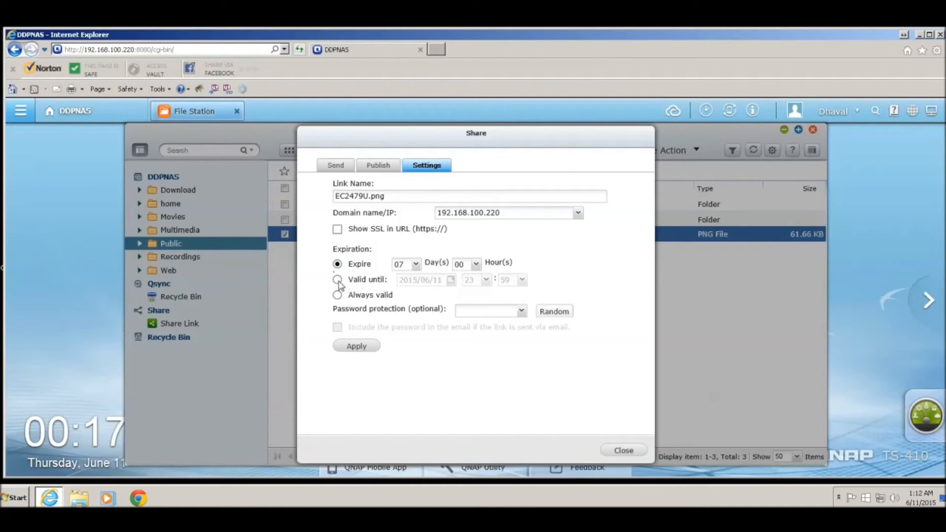
# Set the share link to expire, valid until 2015/06/11 23:59.
pyautogui.click(337, 279)
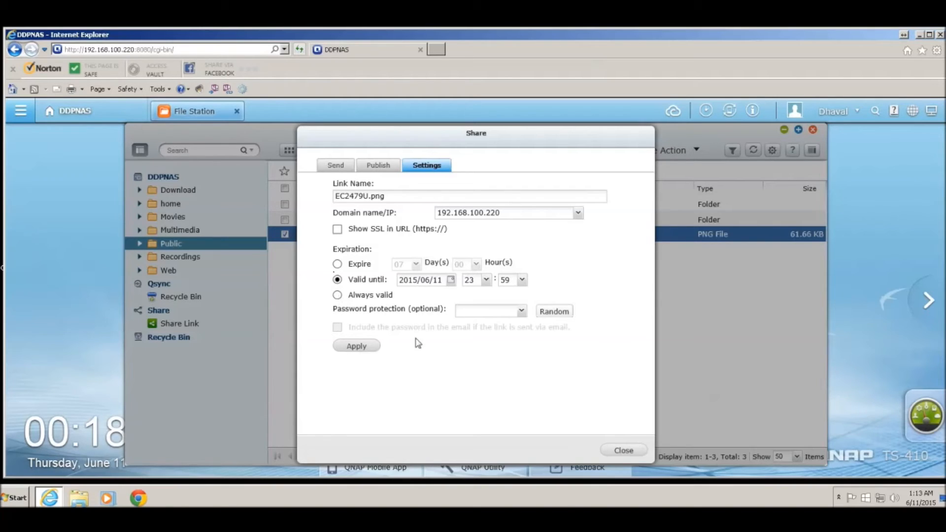
pyautogui.moveTo(540, 360)
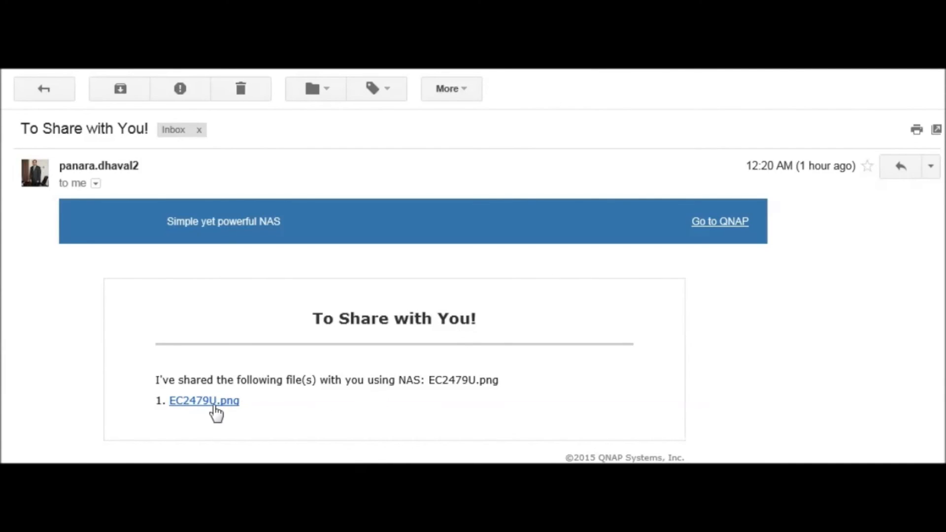
# Follow the EC2479U.png link in the 'To Share with You!' email to its download page.
pyautogui.click(204, 400)
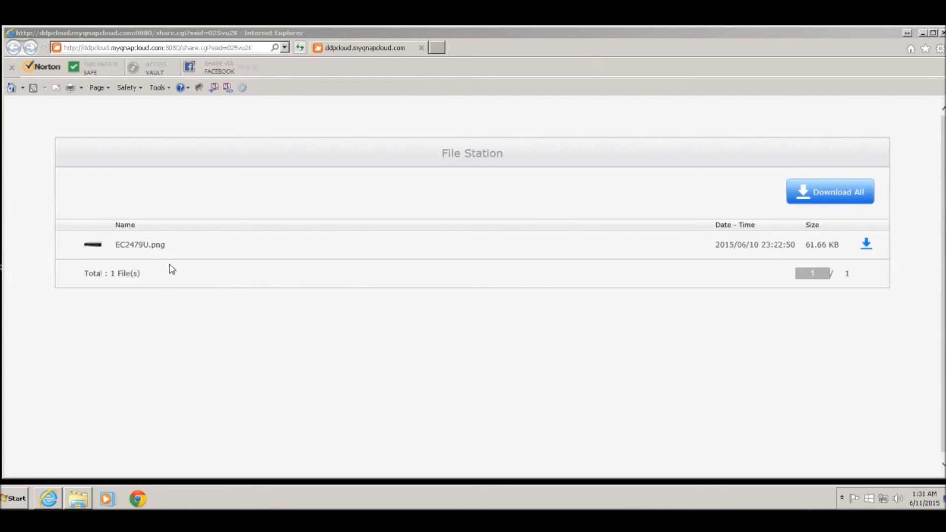